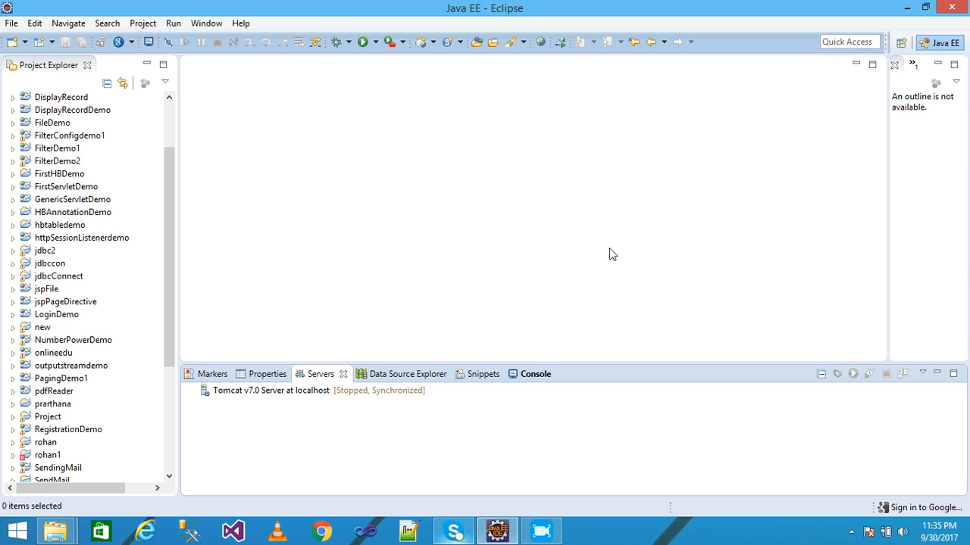
mouse_move(300, 149)
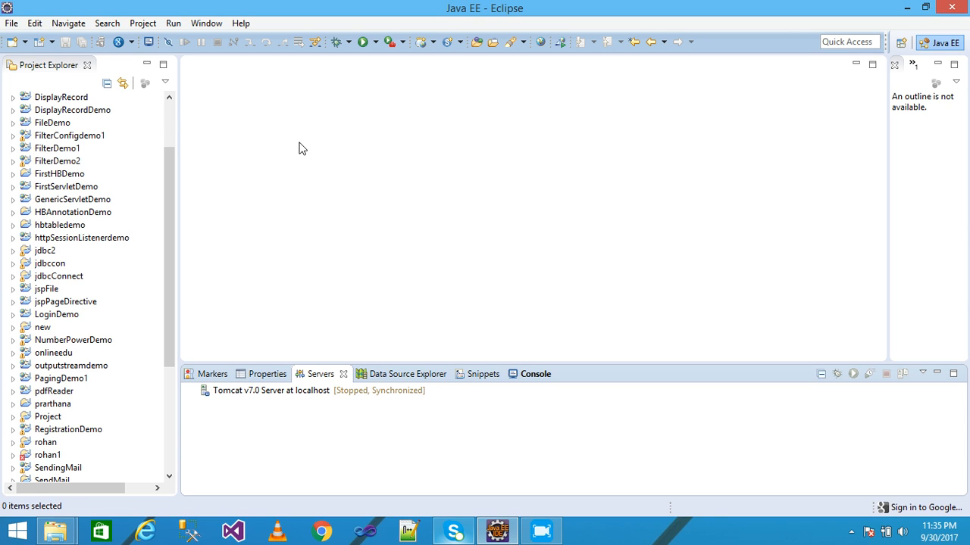
- Start the New Dynamic Web Project wizard from the File menu
click(10, 23)
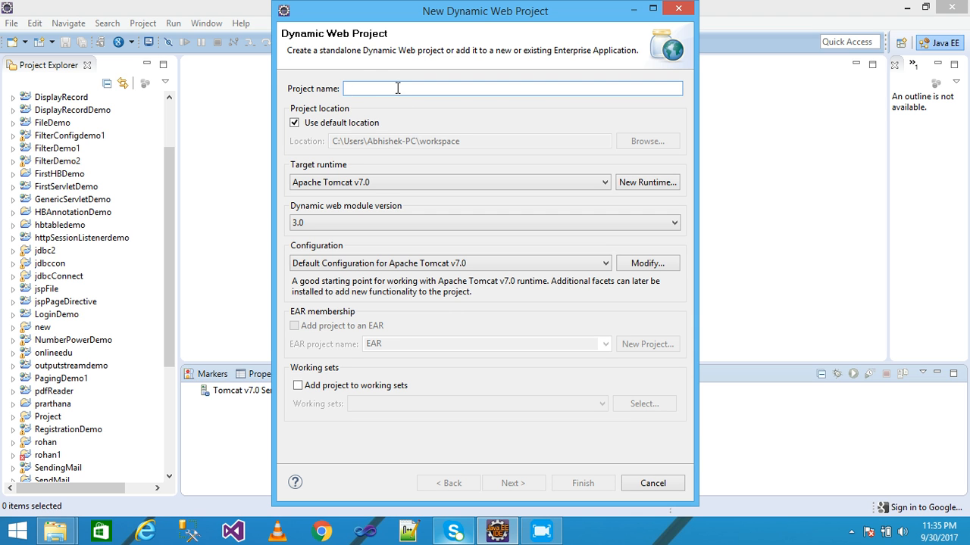
mouse_move(385, 100)
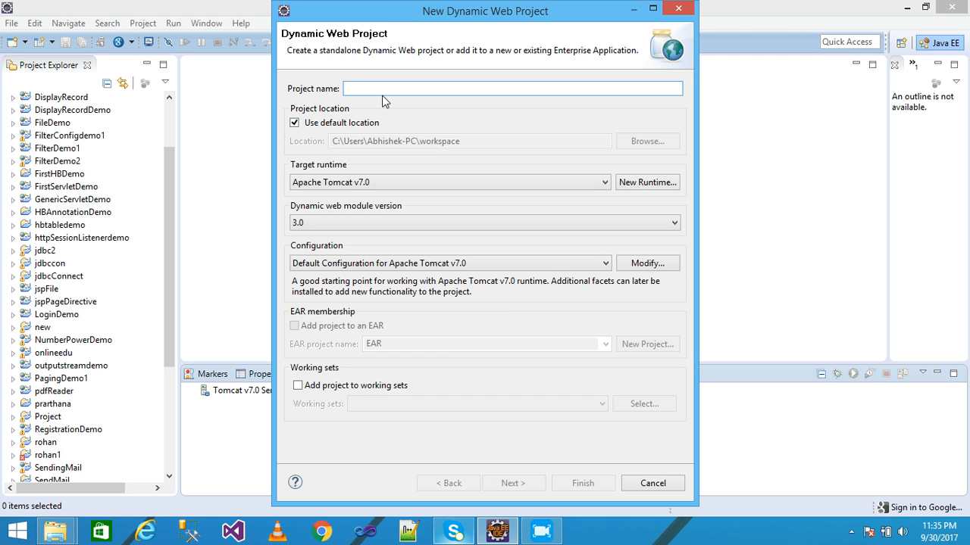
- Name the project MyFirstJspDemo, enable web.xml generation, and finish creating it
text(MyFirstJspD)
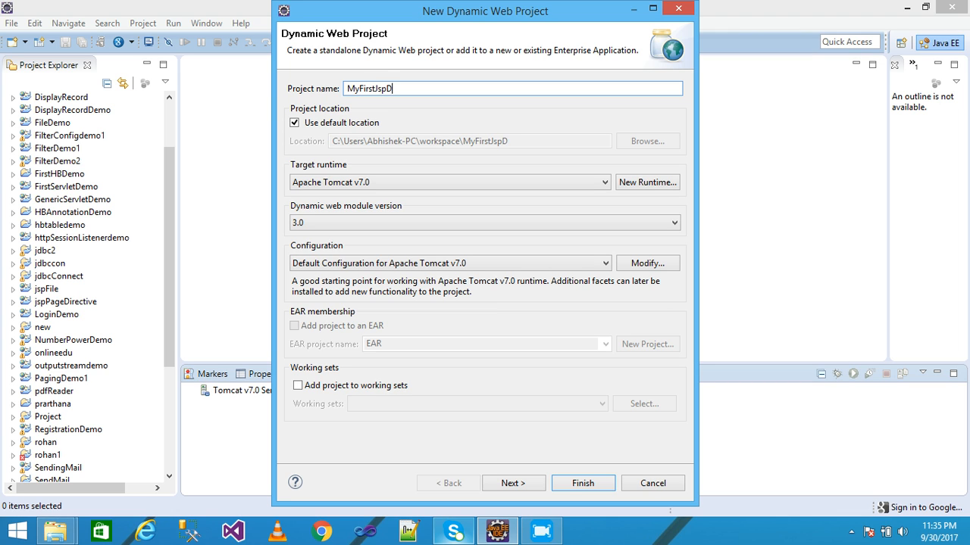
text(emo)
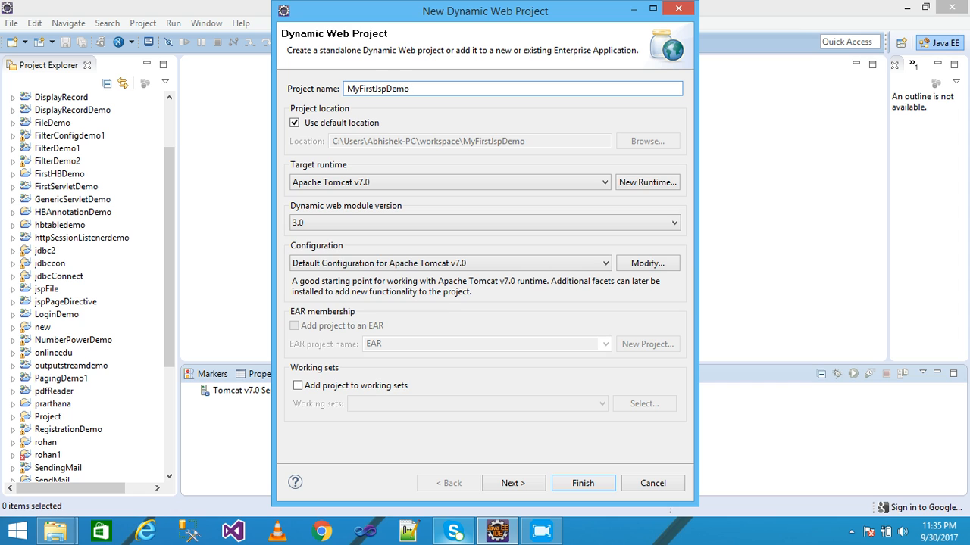
click(512, 483)
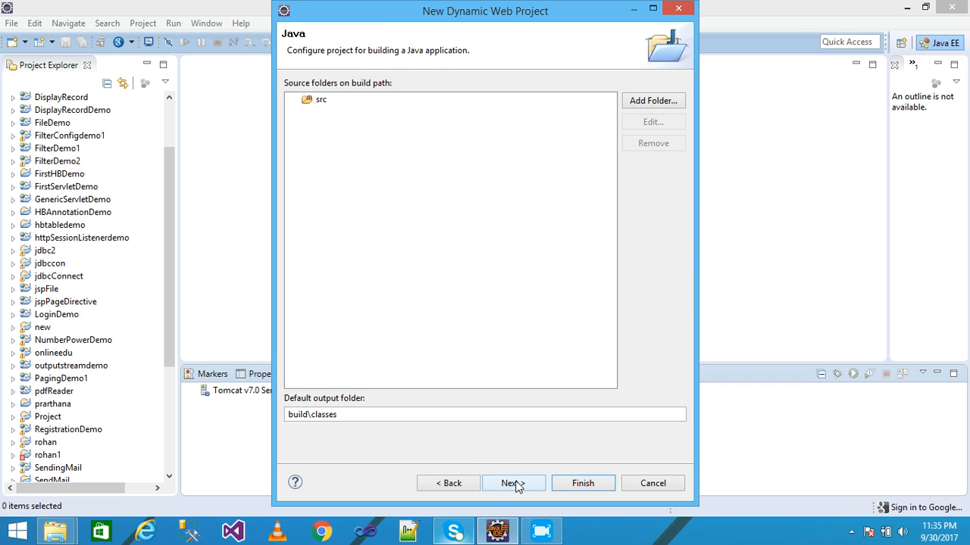
click(512, 483)
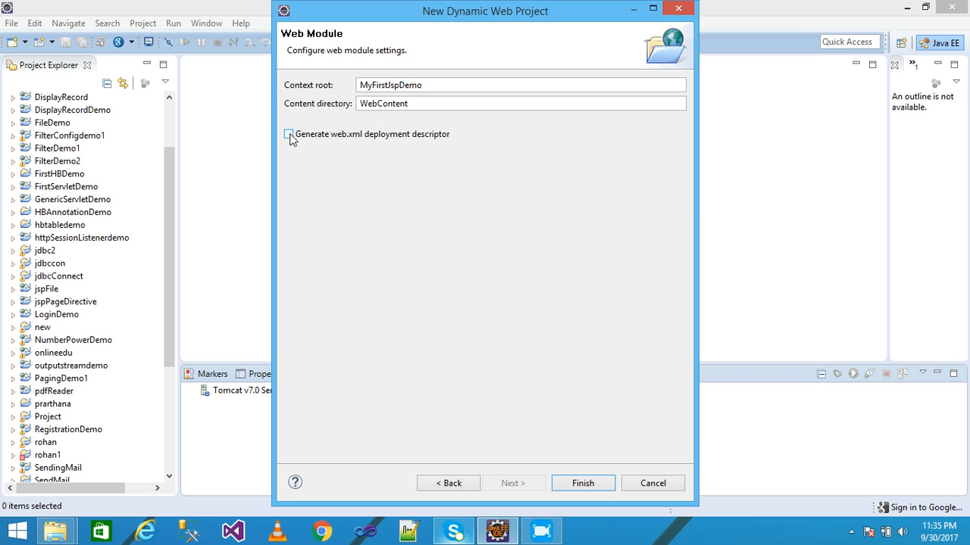
click(288, 133)
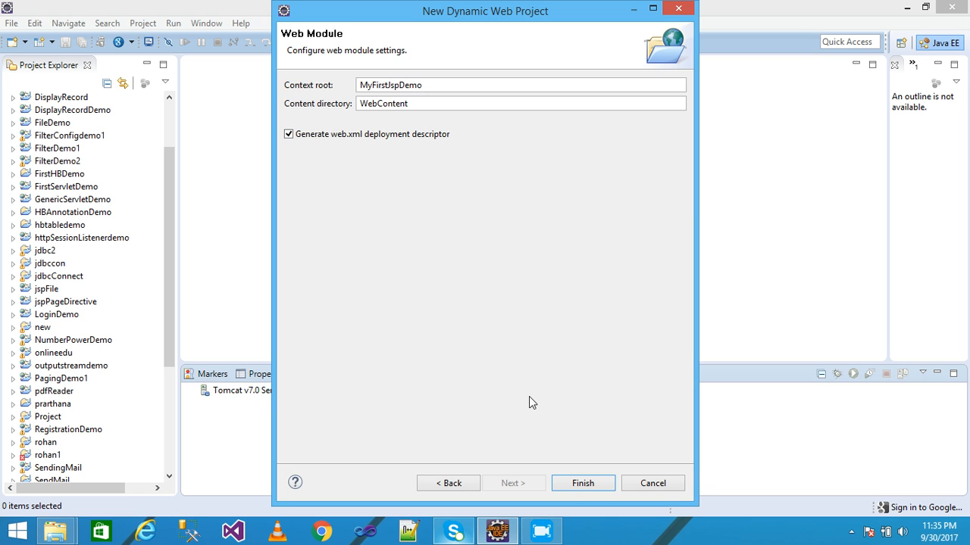
click(582, 483)
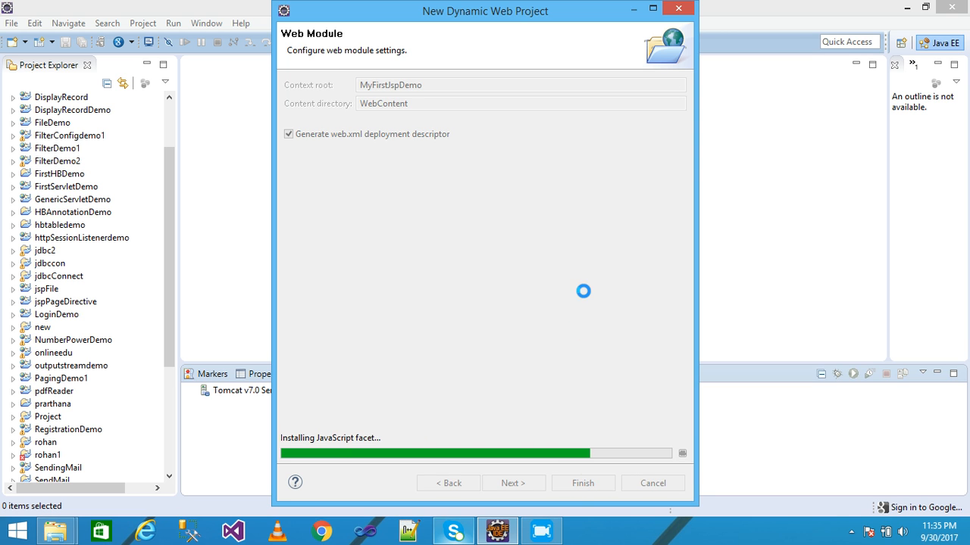
click(582, 483)
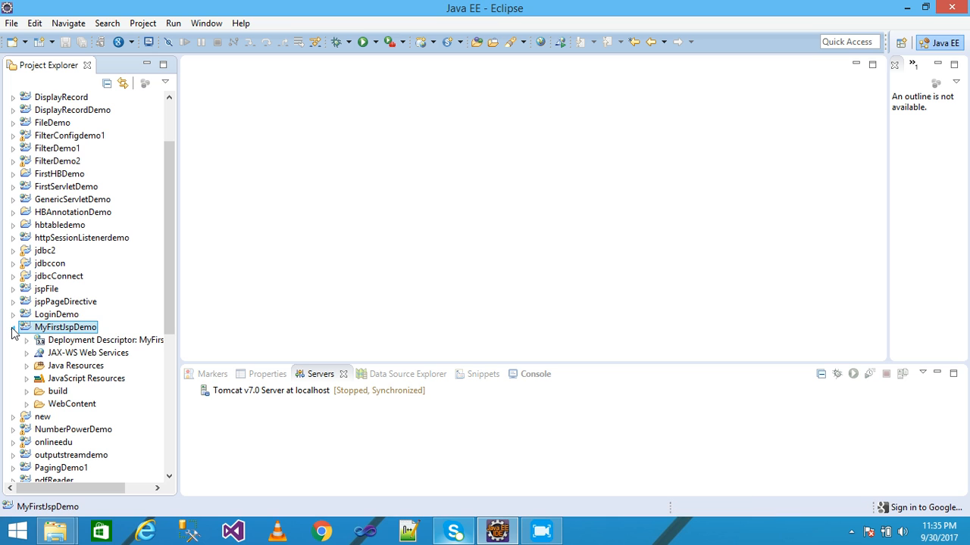
- Expand MyFirstJspDemo and bring up the context menu on its WebContent folder
click(14, 328)
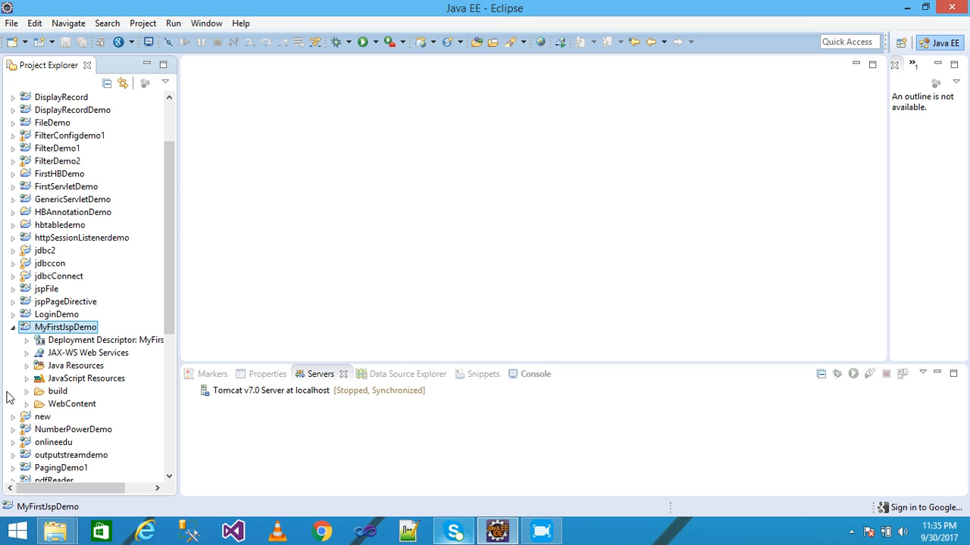
click(73, 403)
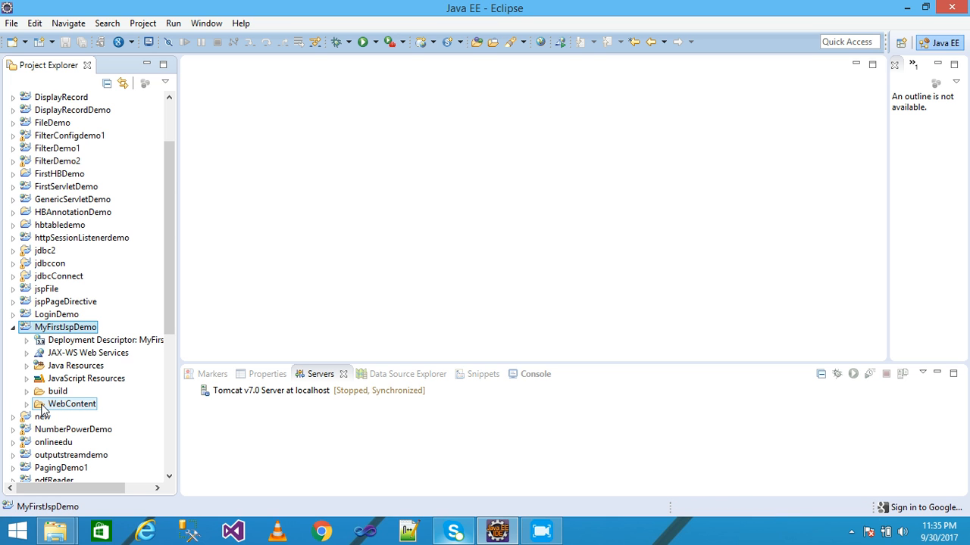
click(73, 403)
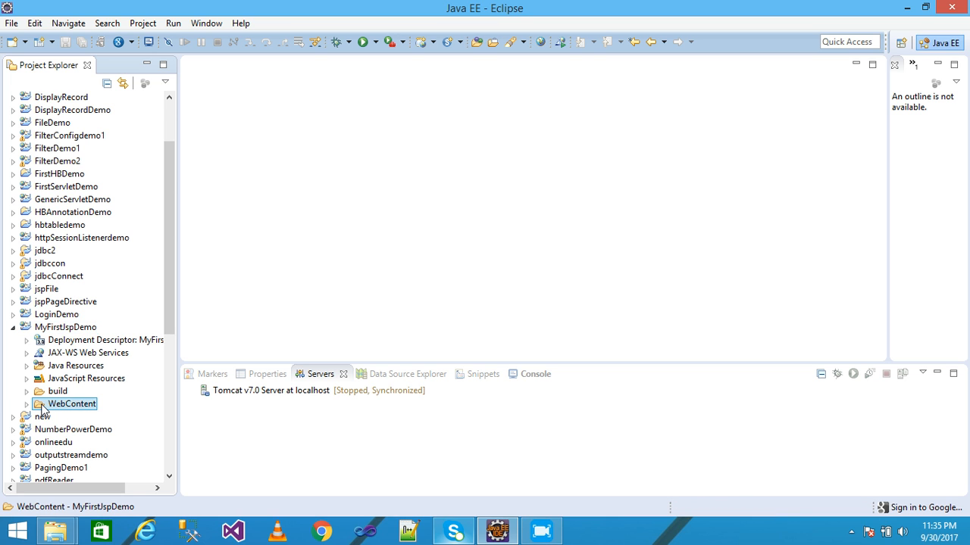
right_click(73, 403)
text(index.jsp)
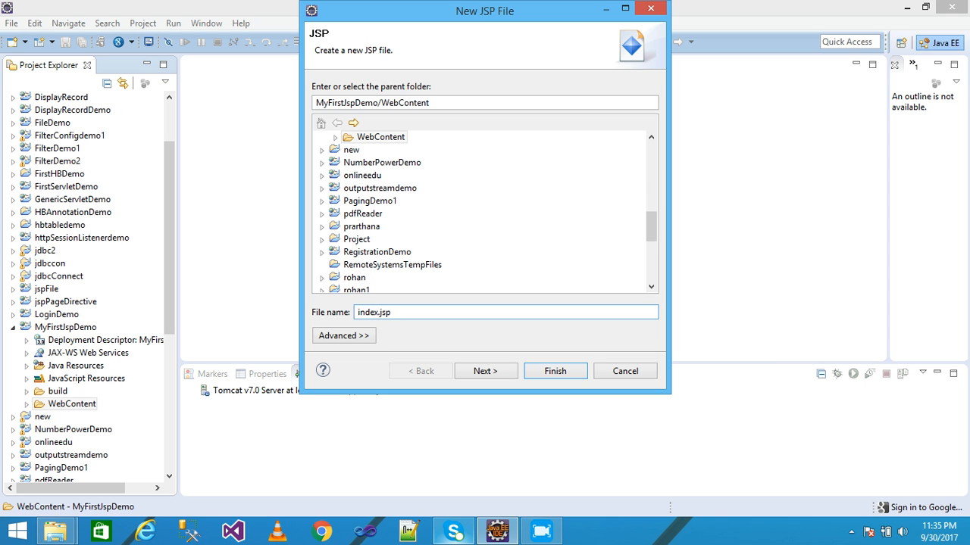
- Create index.jsp in WebContent from the 'New JSP File (html)' template
click(377, 312)
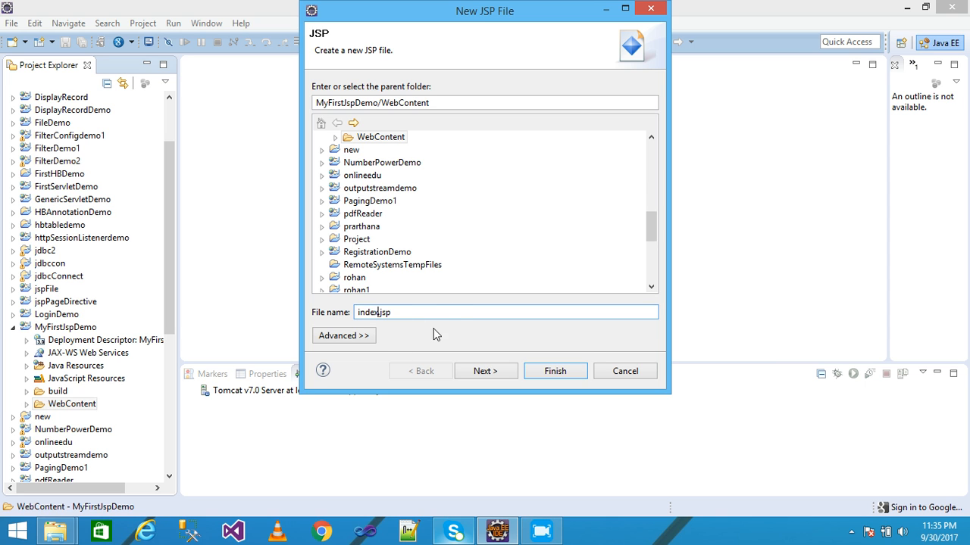
click(485, 370)
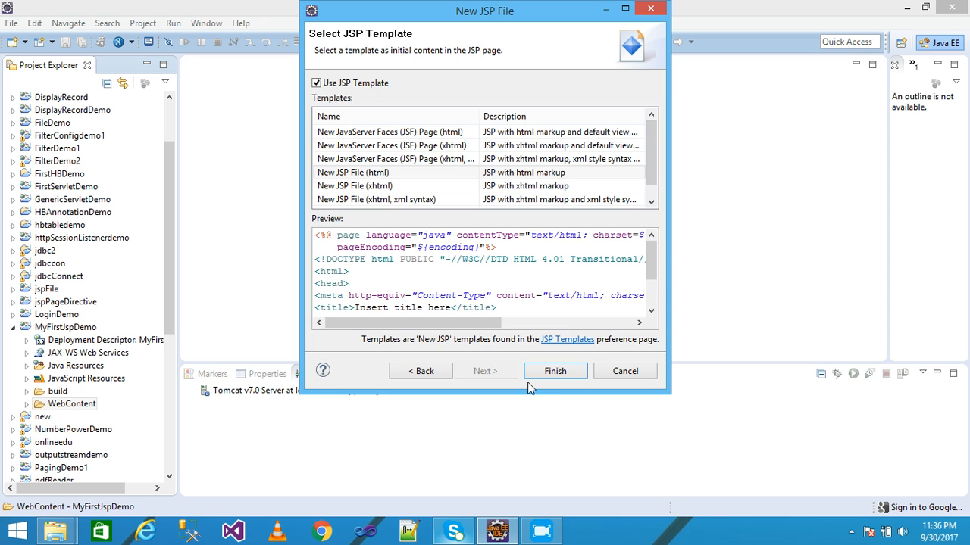
click(554, 369)
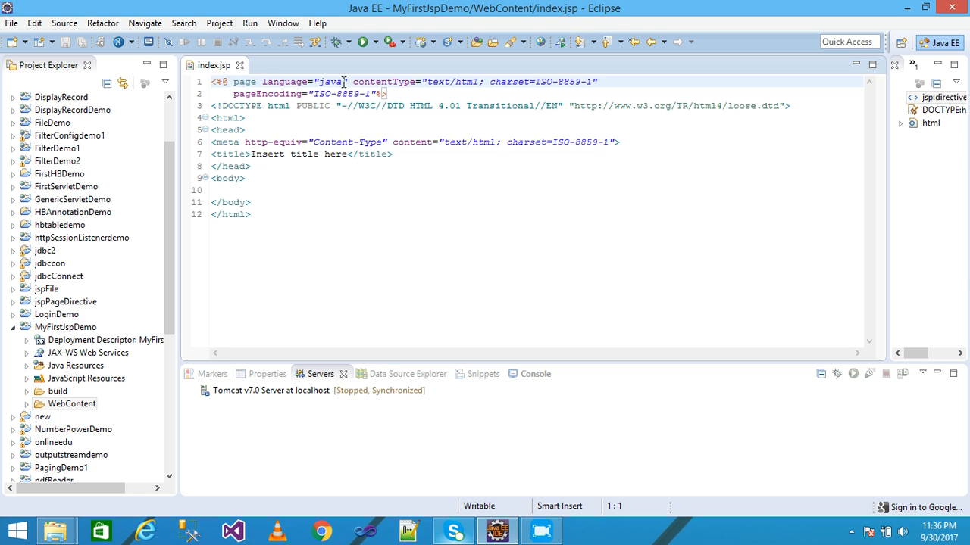
mouse_move(470, 84)
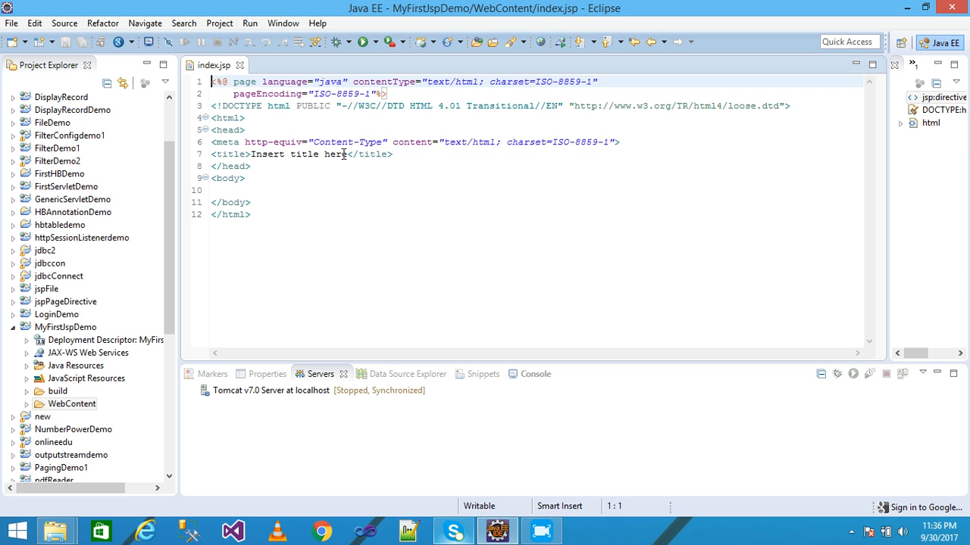
- Replace the placeholder title with 'my first jsp page'
click(342, 154)
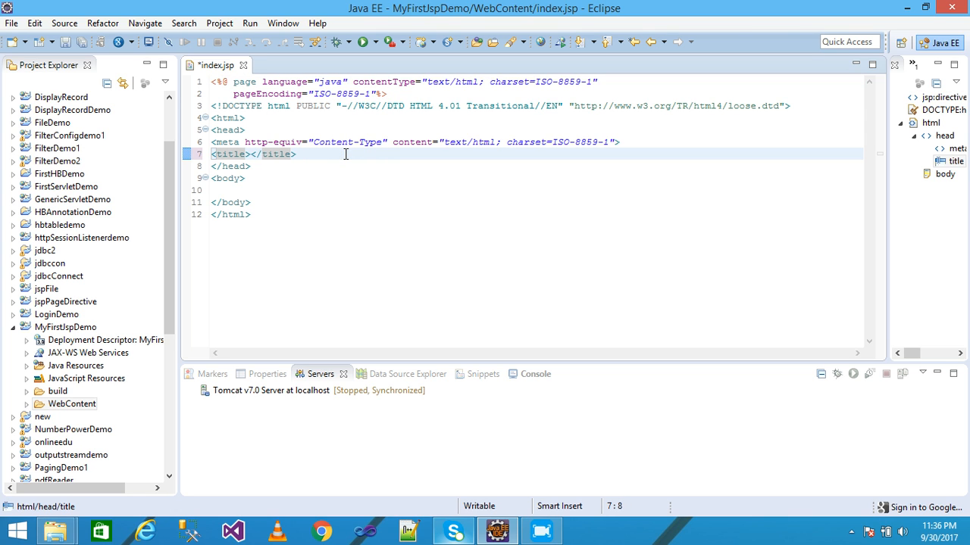
text(my first)
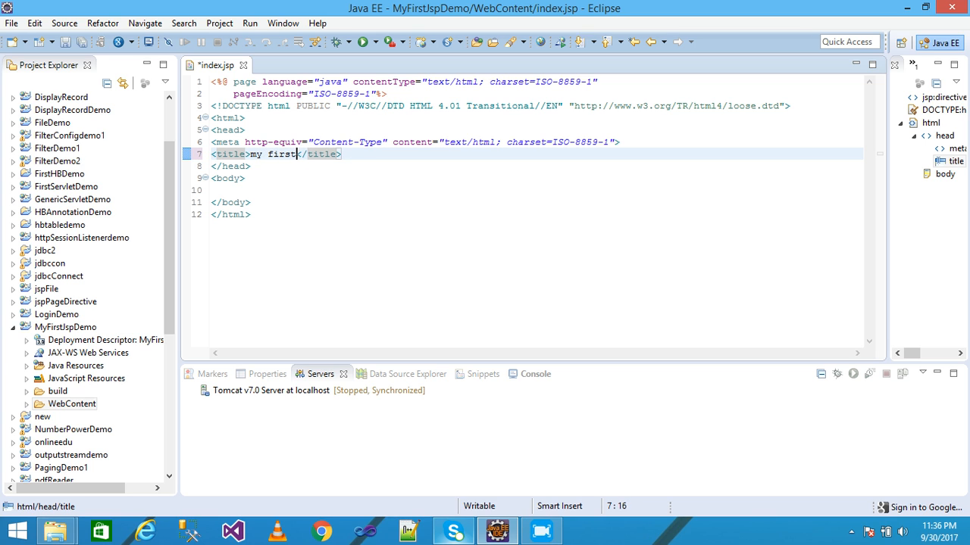
text(jsp page)
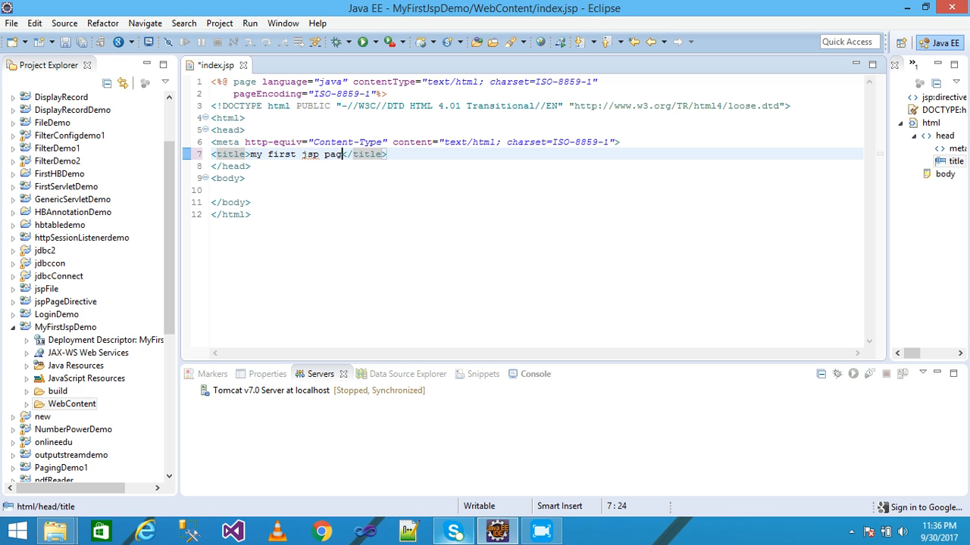
- Add the heading <h1>this is my first jsp program</h1> inside the body
click(245, 178)
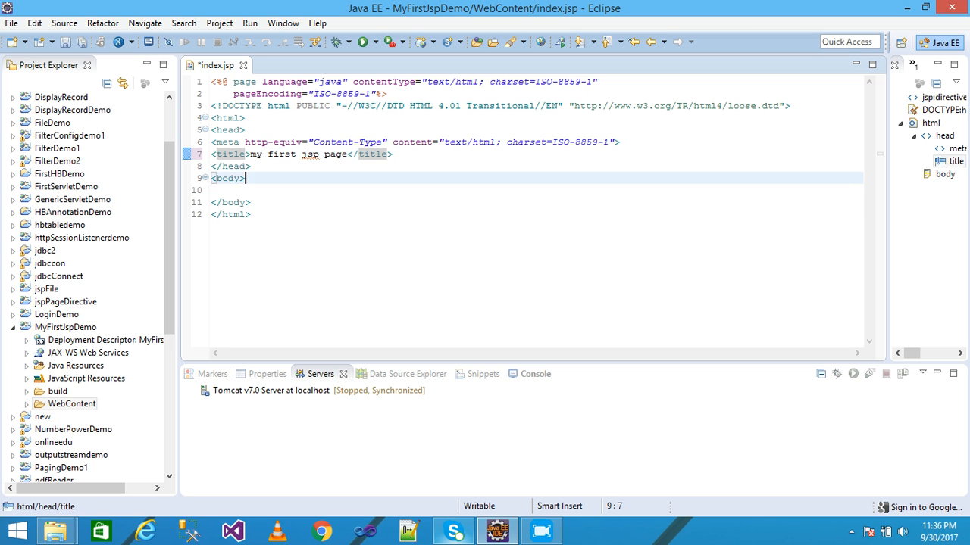
text(<)
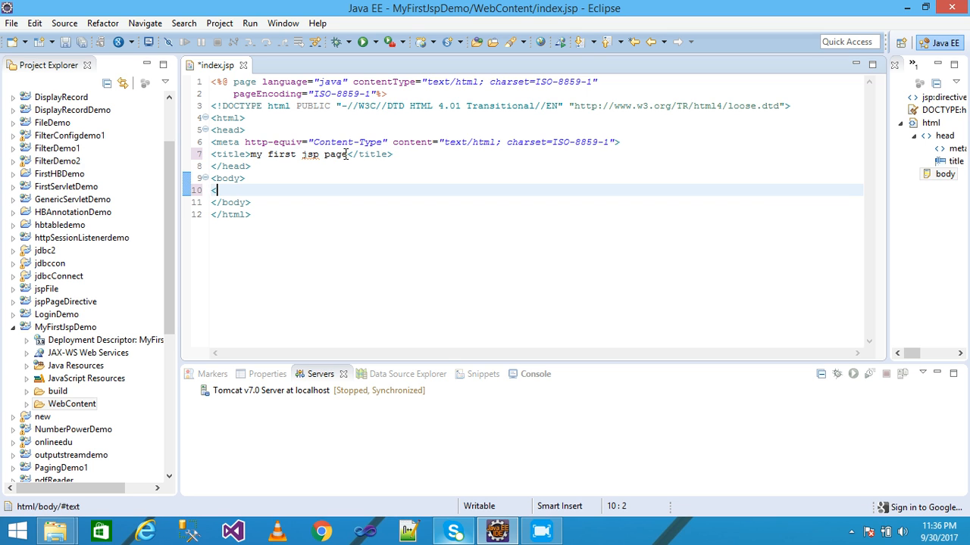
text(h1></h1>)
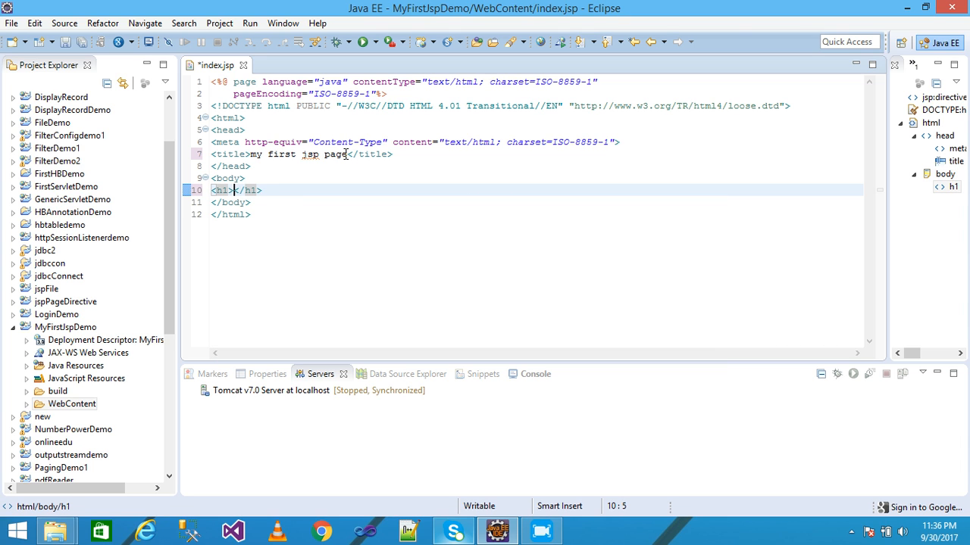
text(this is my)
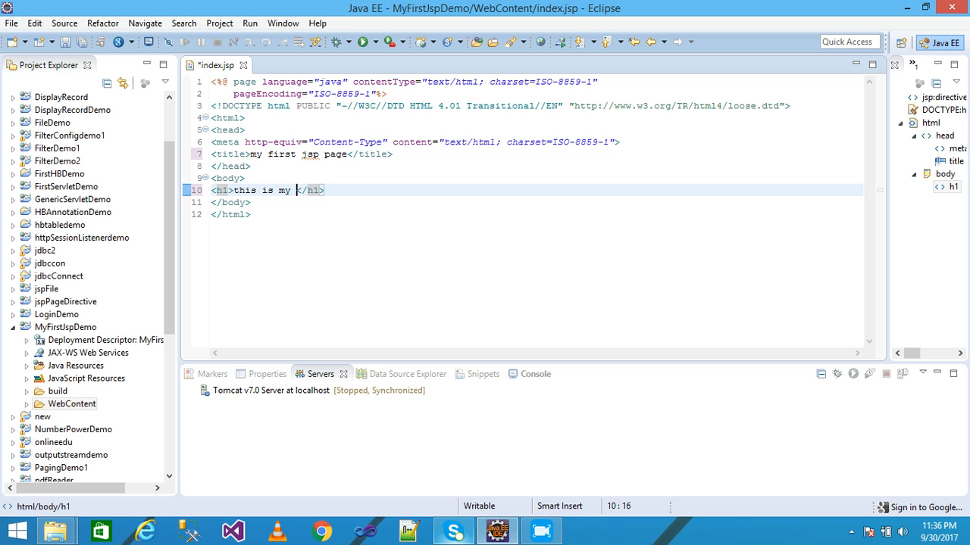
text(first jsp)
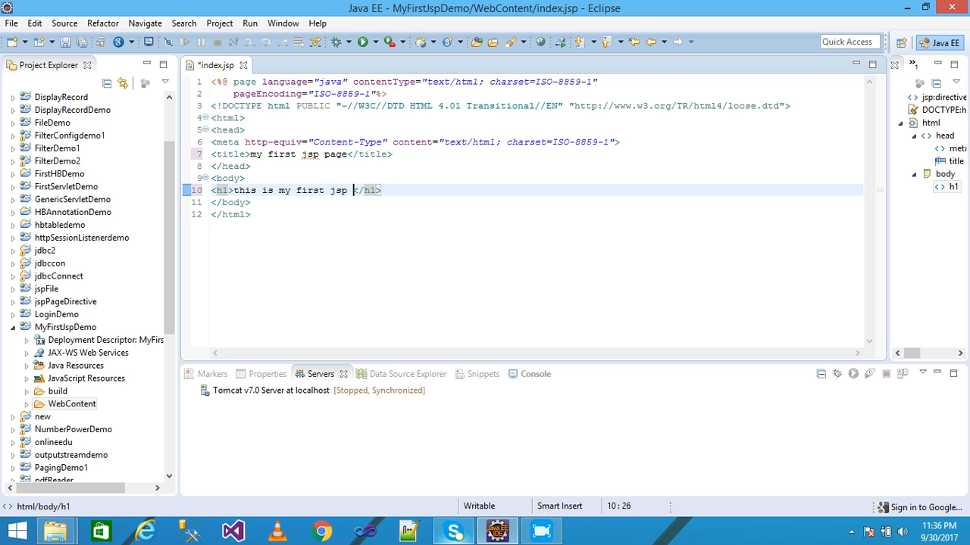
text(program)
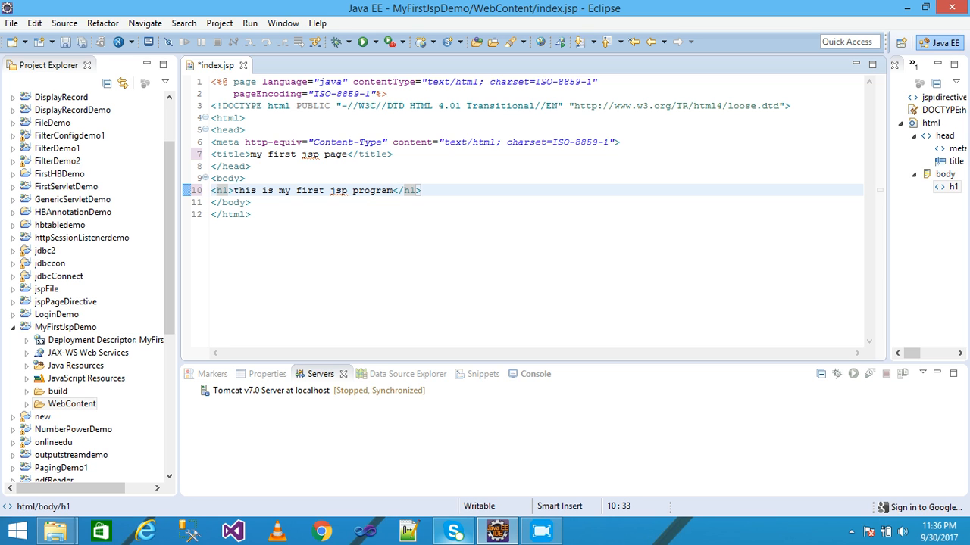
click(421, 190)
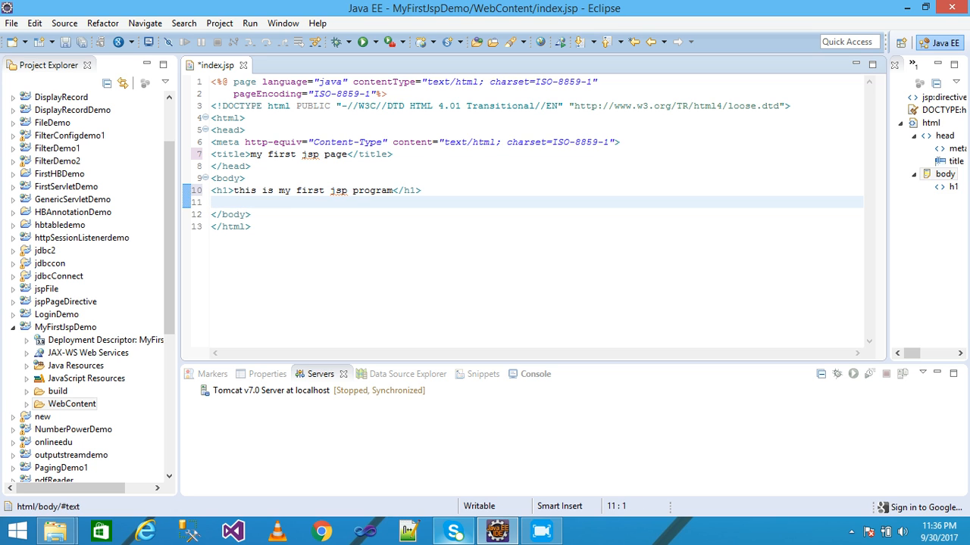
- Write the scriptlet <% out.print("Hello world"); %> below the heading
text(<% %>)
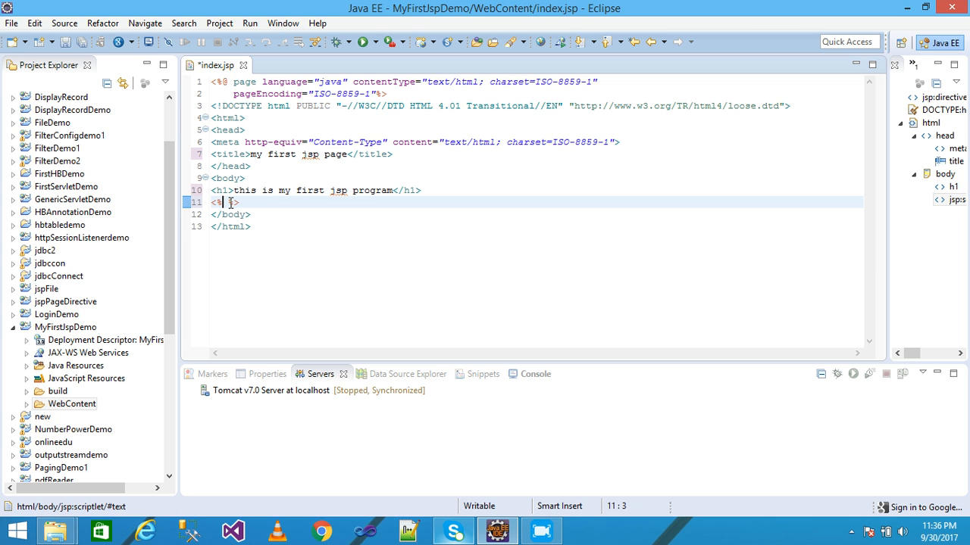
text(out.)
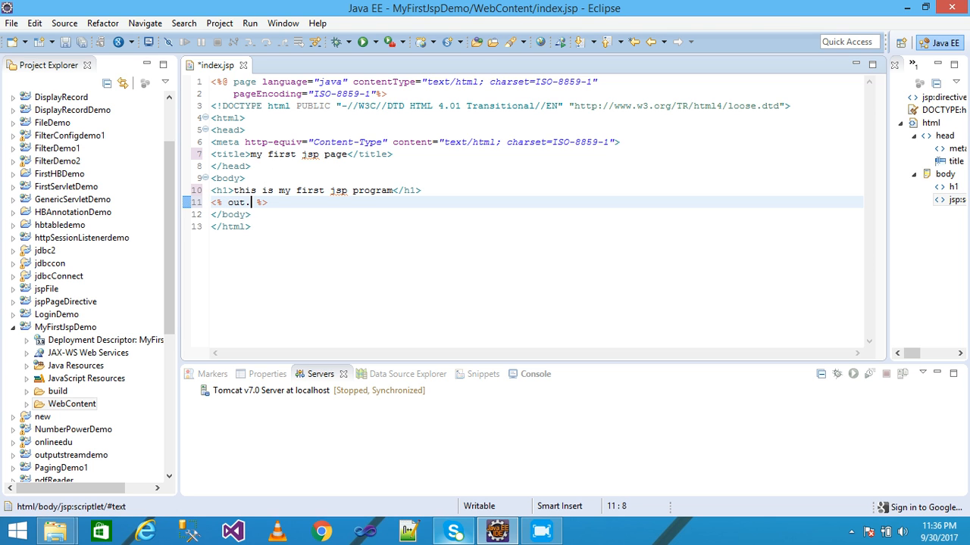
text(print(")
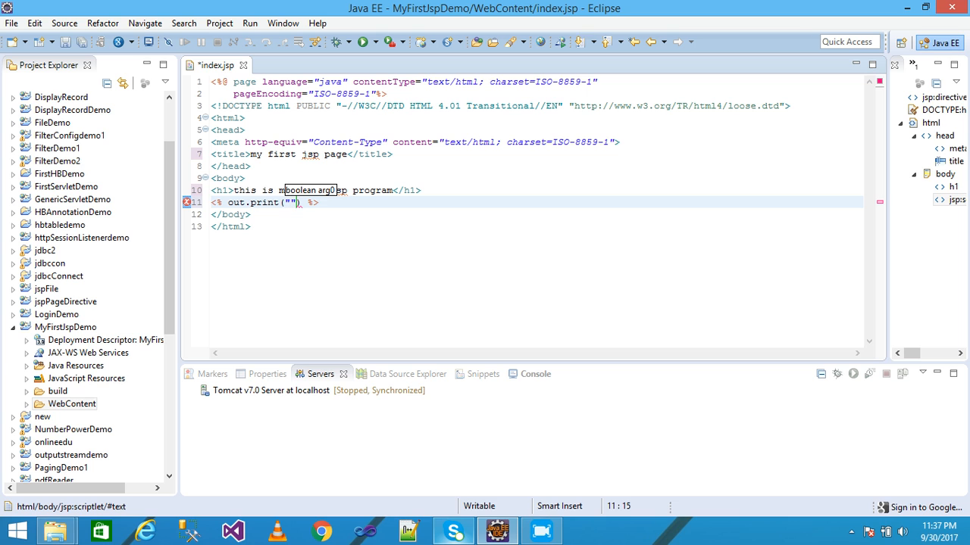
text(Hello)
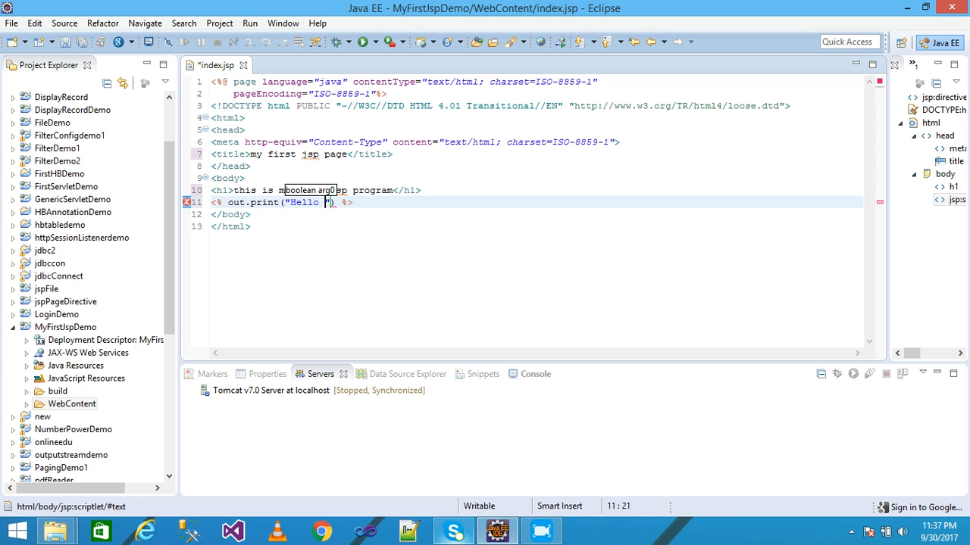
text(world)
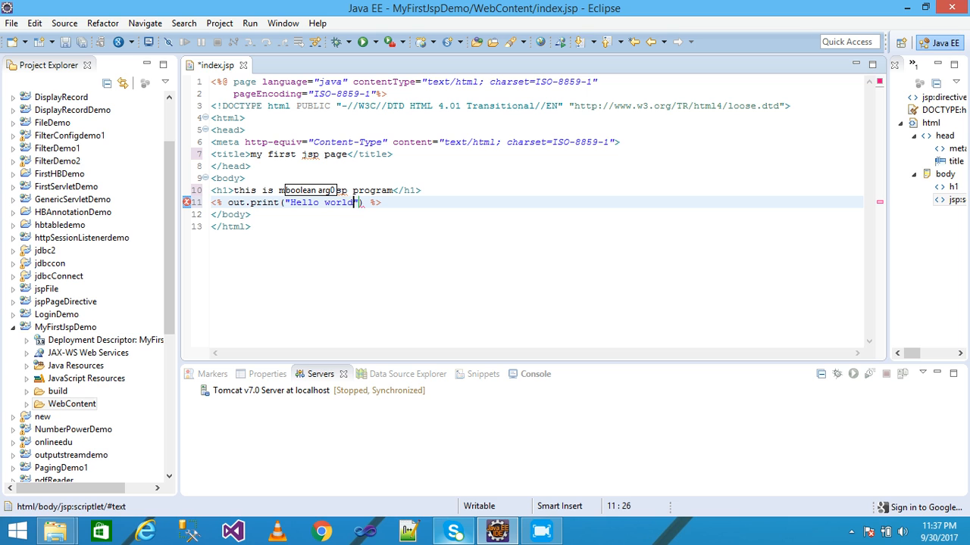
text(;)
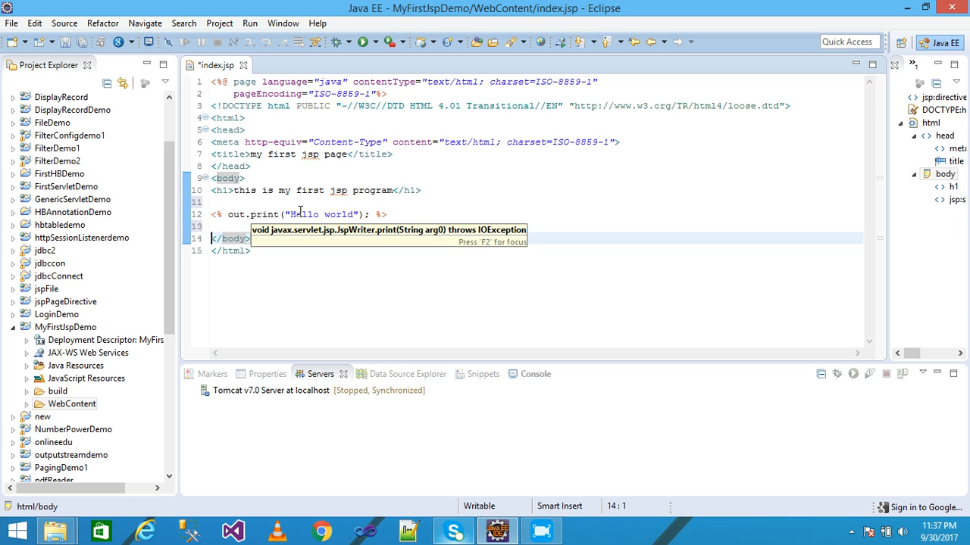
- Add blank lines after the scriptlet and save index.jsp with Ctrl+S
click(311, 215)
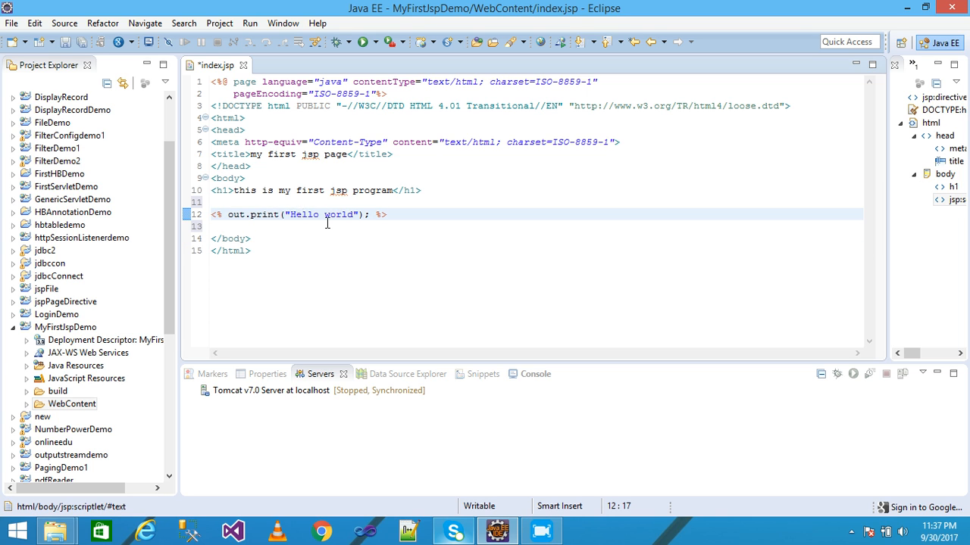
click(303, 215)
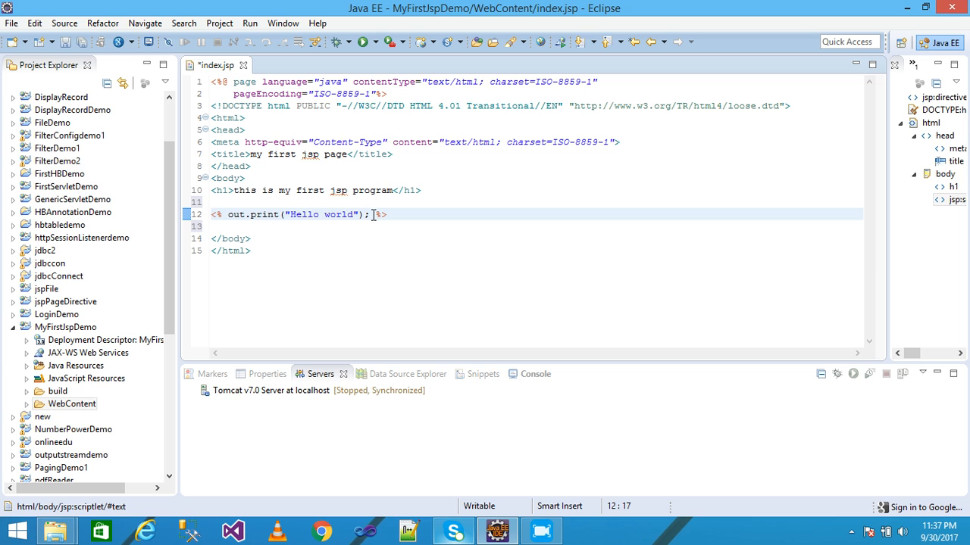
mouse_move(303, 221)
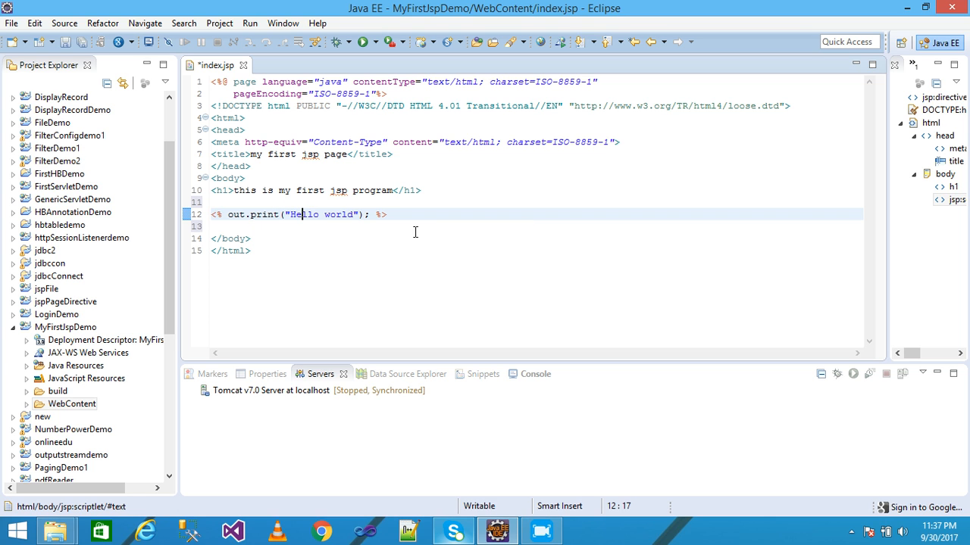
key(ctrl+s)
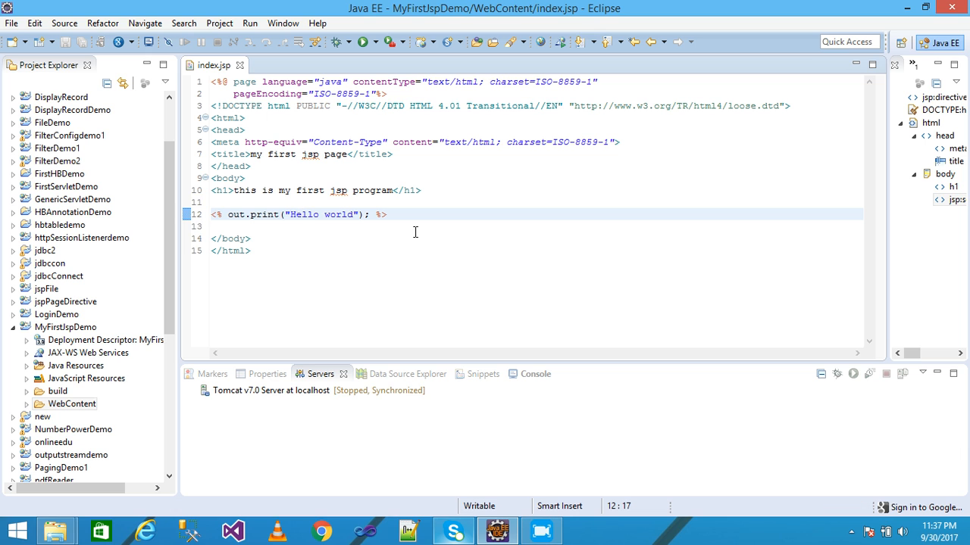
- Run index.jsp on the Tomcat v7.0 server at localhost, deploying MyFirstJspDemo
right_click(416, 236)
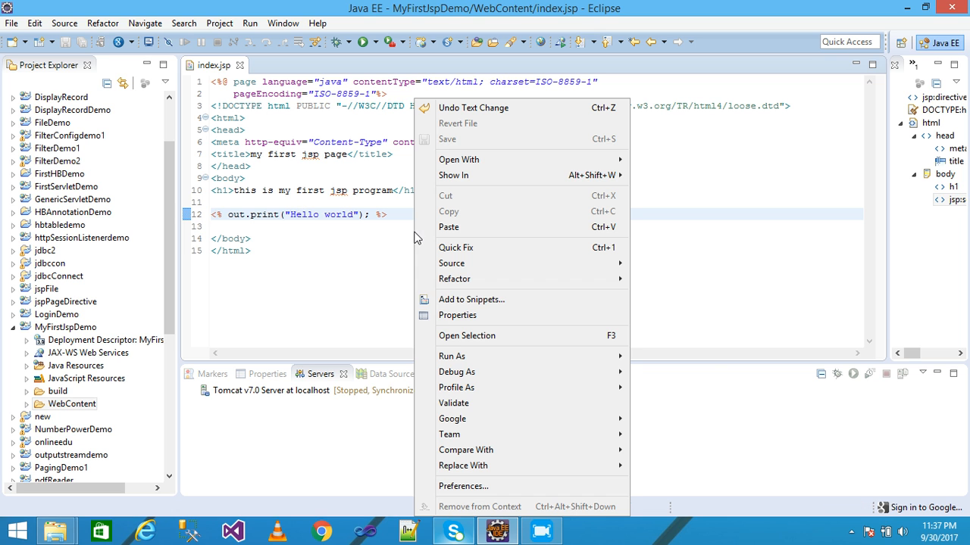
mouse_move(452, 356)
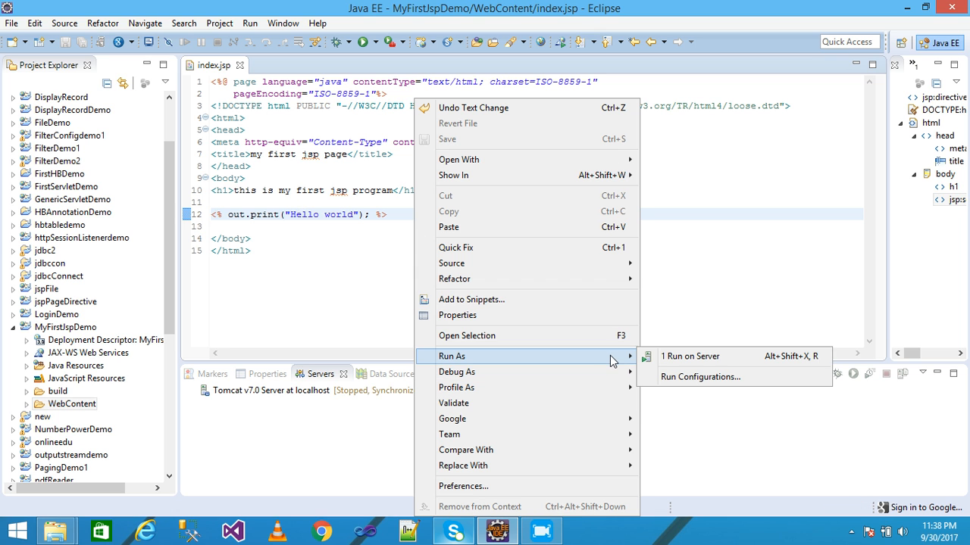
click(690, 356)
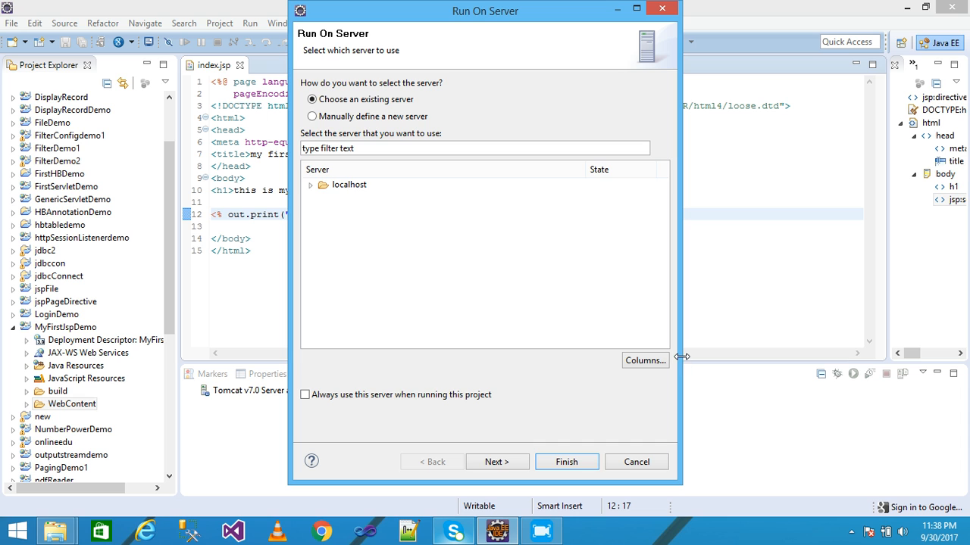
click(309, 185)
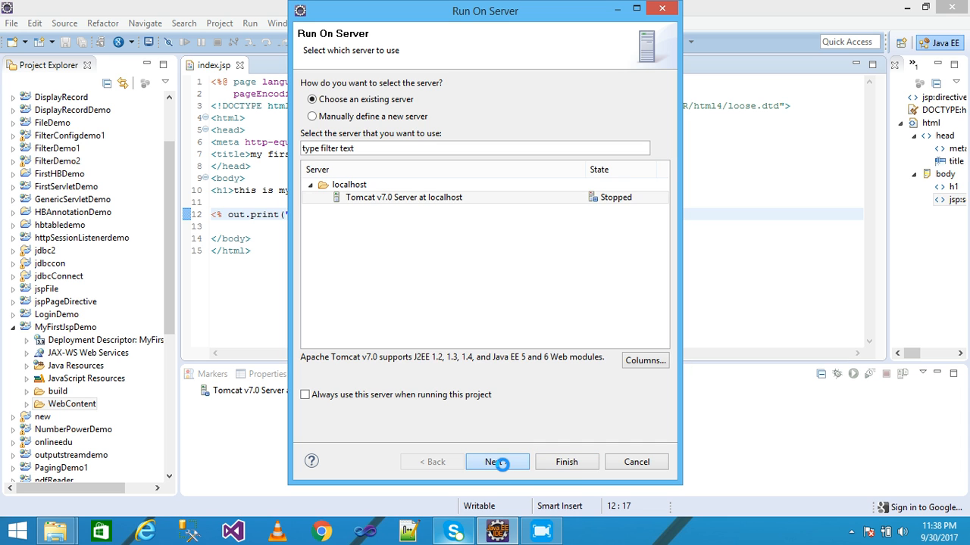
click(493, 462)
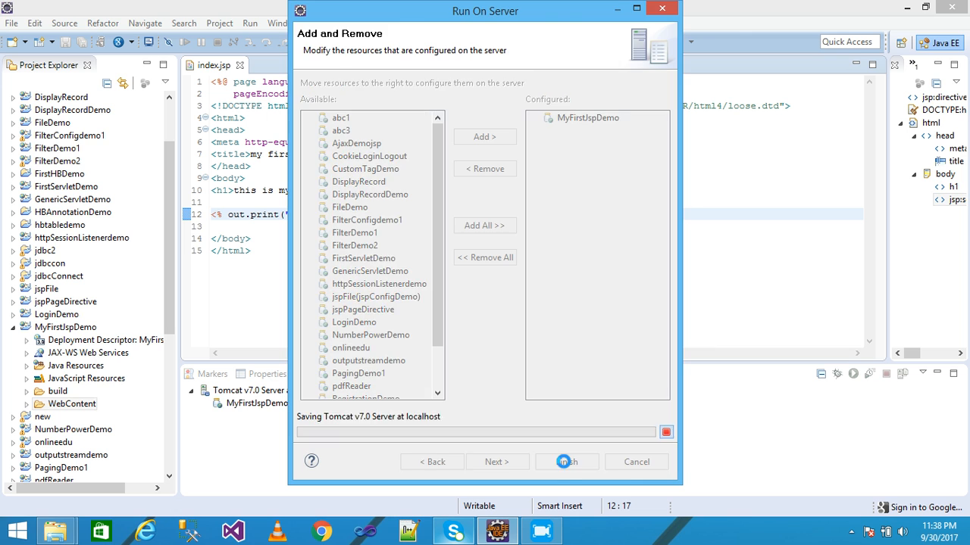
click(567, 461)
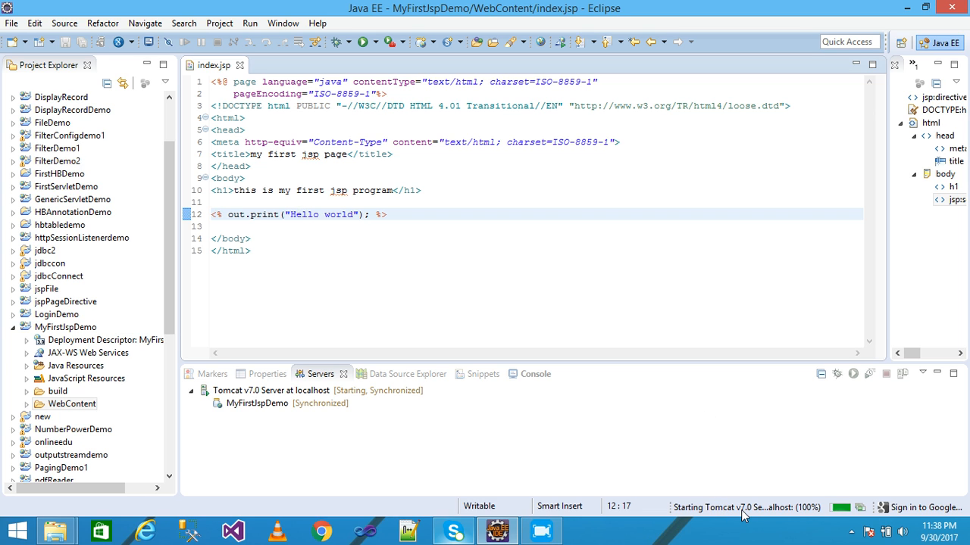
mouse_move(541, 231)
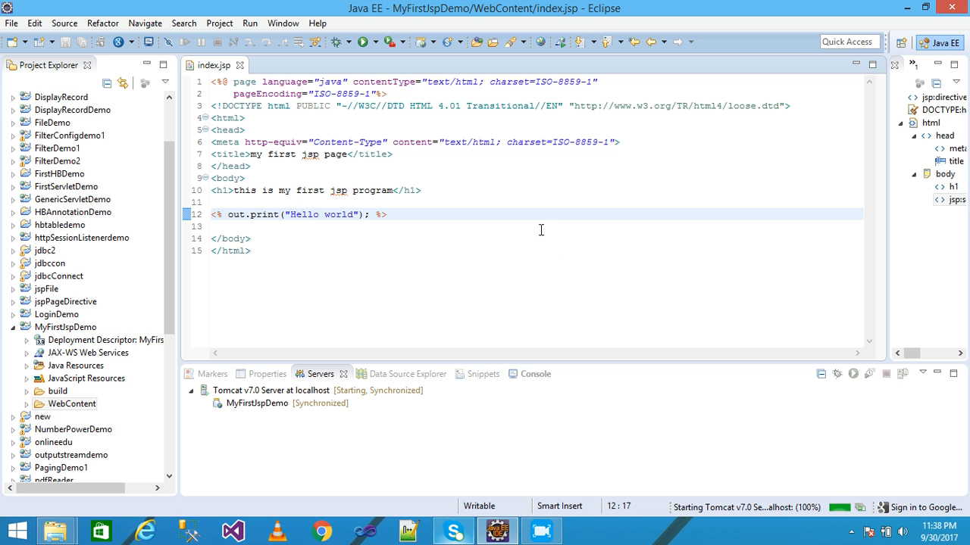
mouse_move(552, 224)
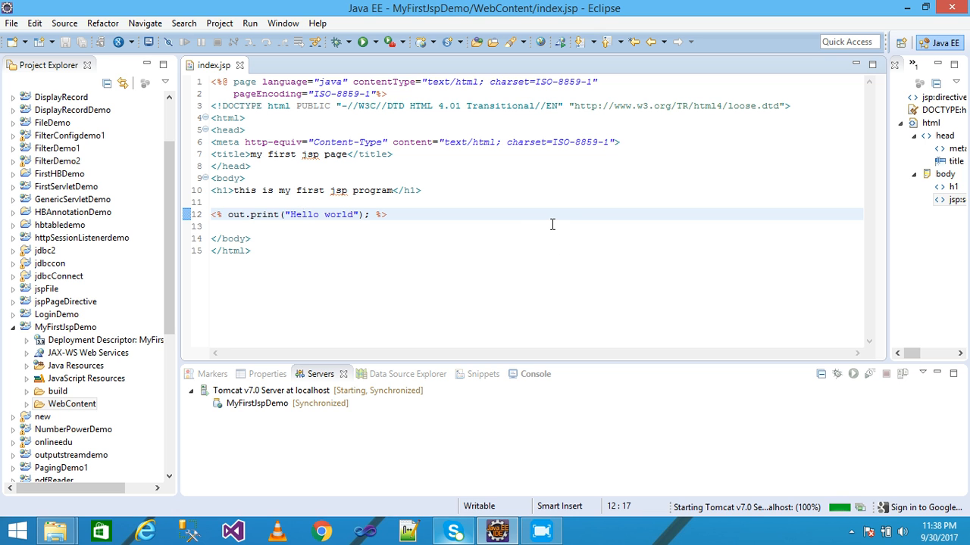
- Watch Tomcat's startup log in the Console until the server reports up
click(522, 373)
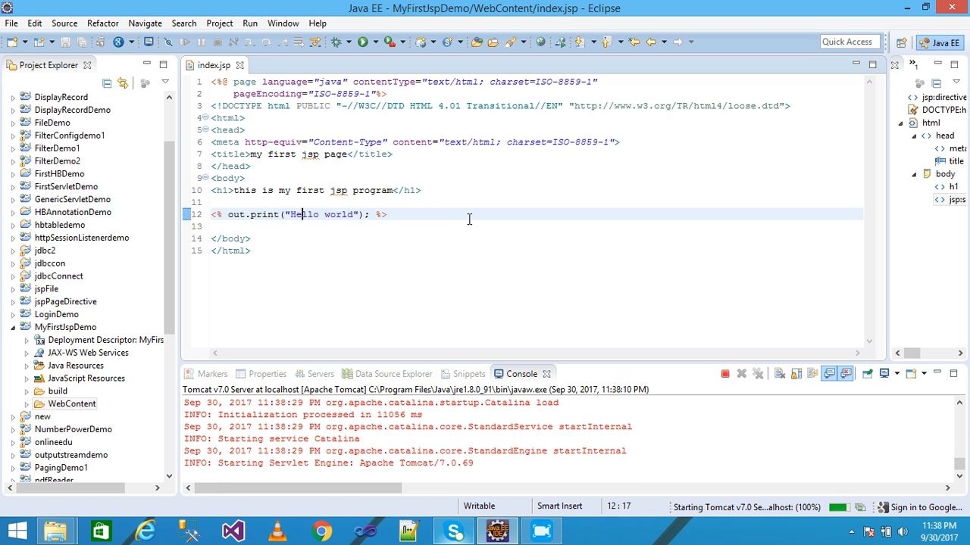
mouse_move(267, 191)
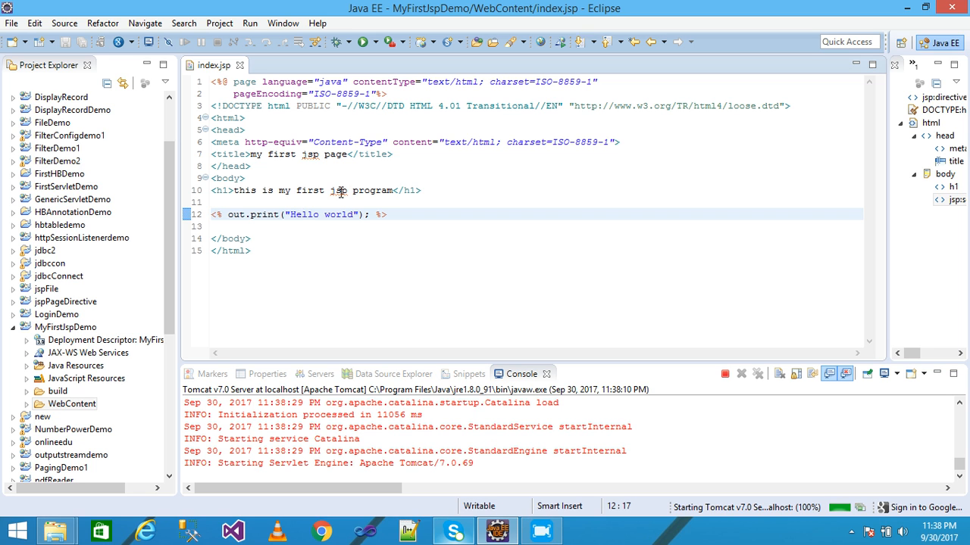
mouse_move(279, 198)
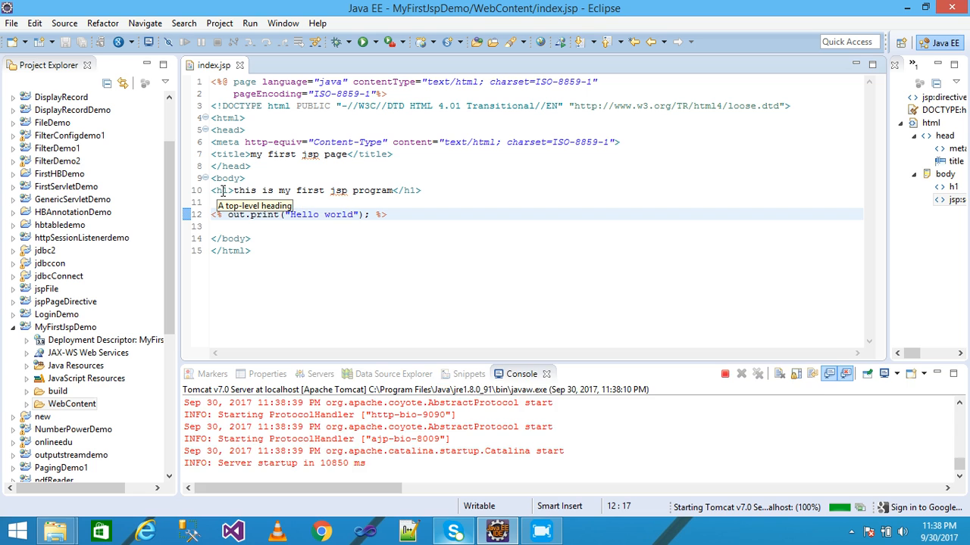
click(321, 373)
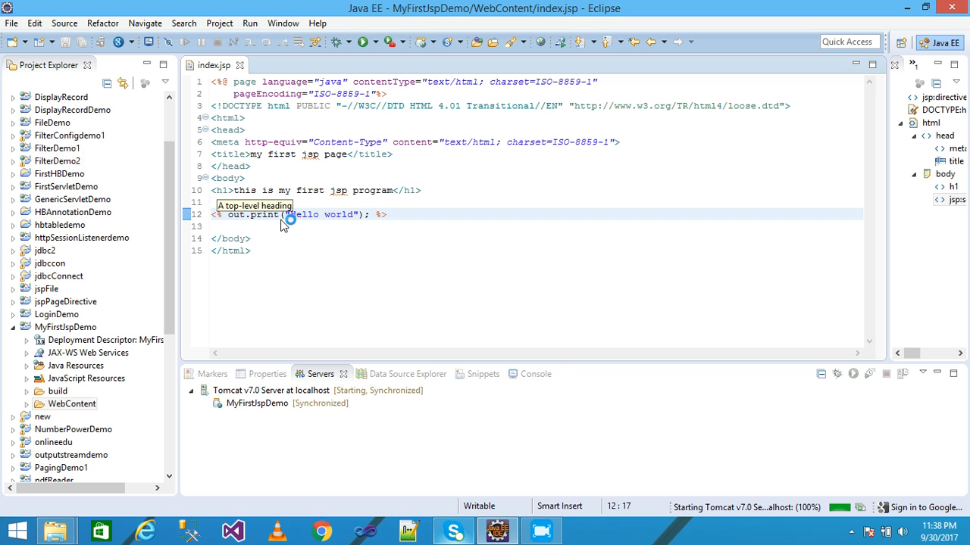
mouse_move(315, 229)
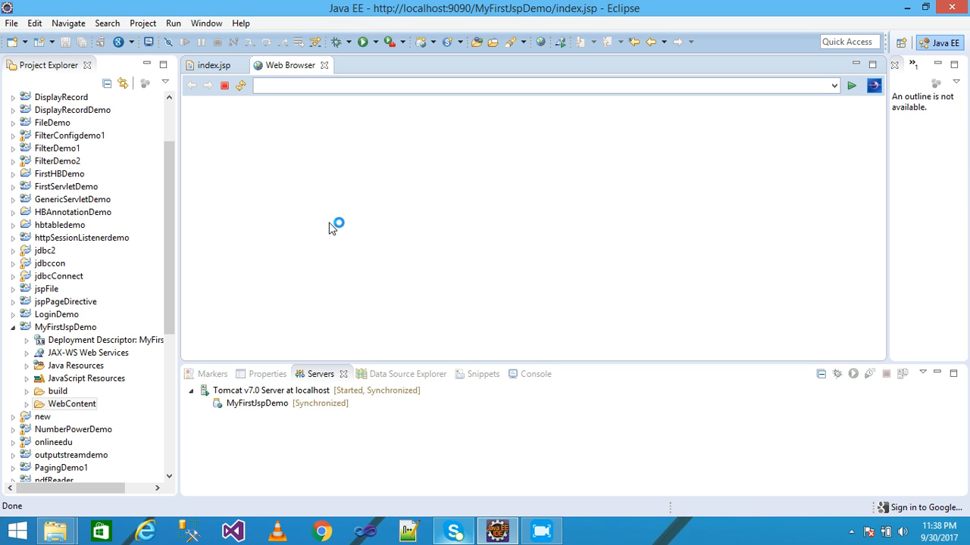
mouse_move(346, 209)
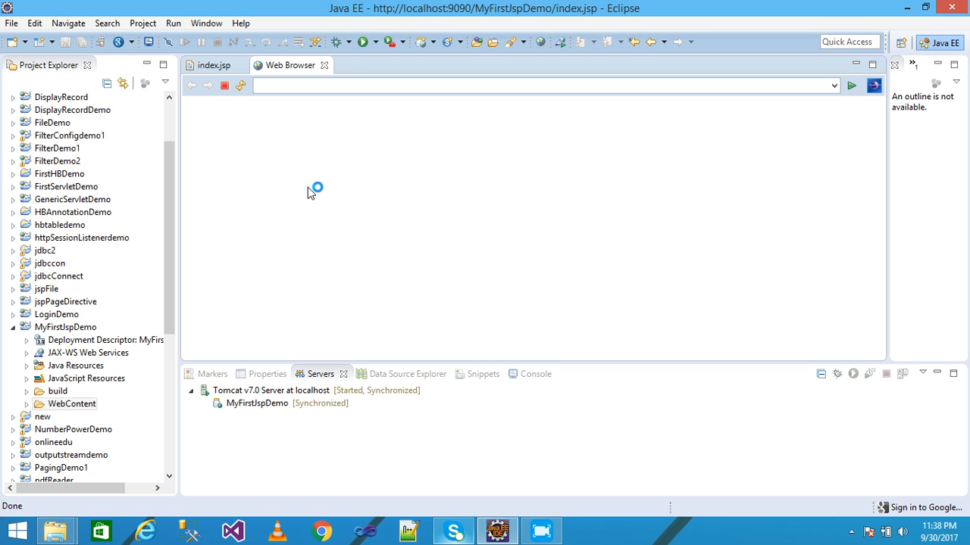
mouse_move(330, 188)
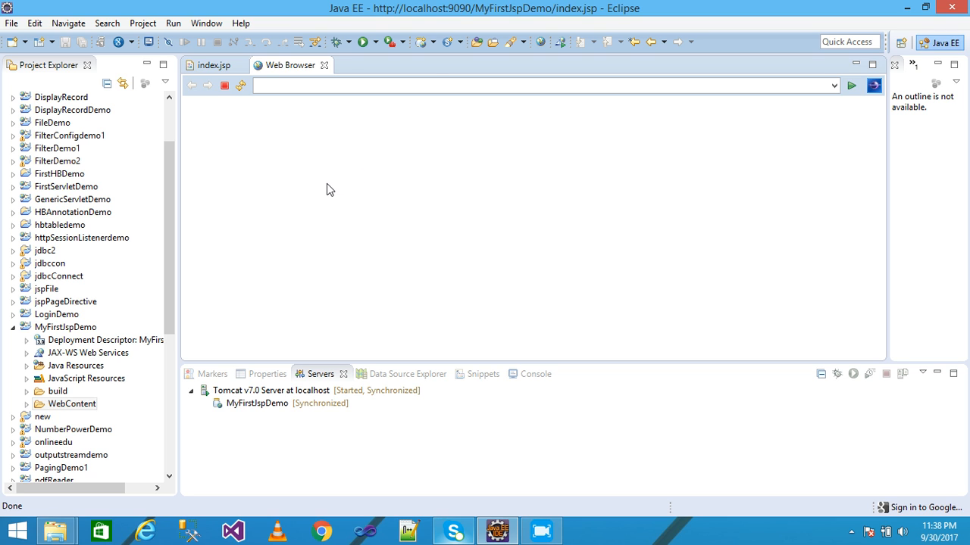
- View index.jsp at localhost:9090 showing the heading and 'Hello world'
click(851, 85)
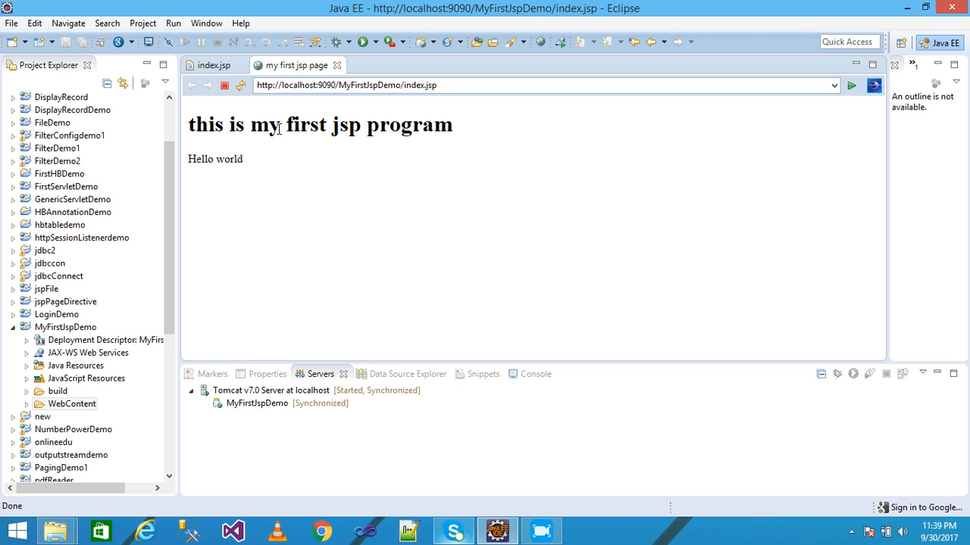
mouse_move(310, 130)
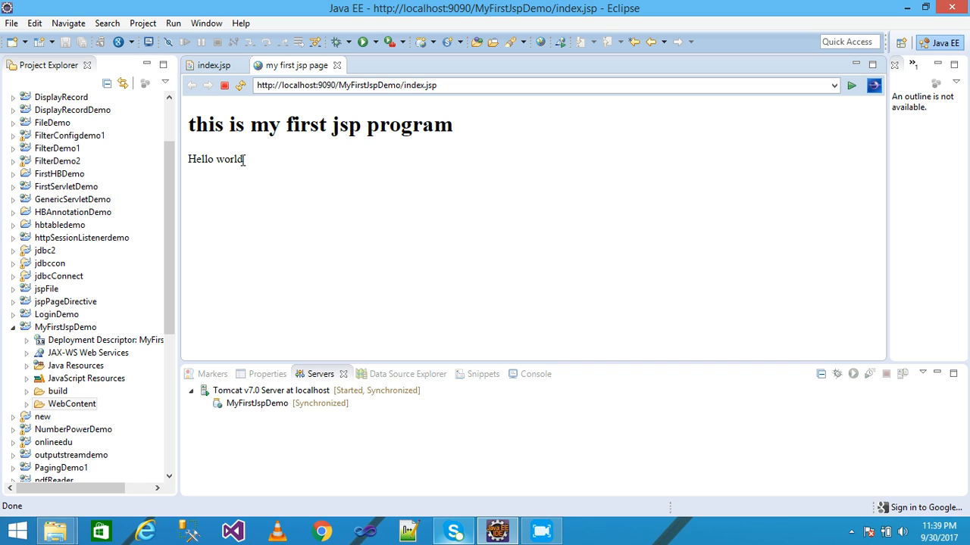
mouse_move(236, 159)
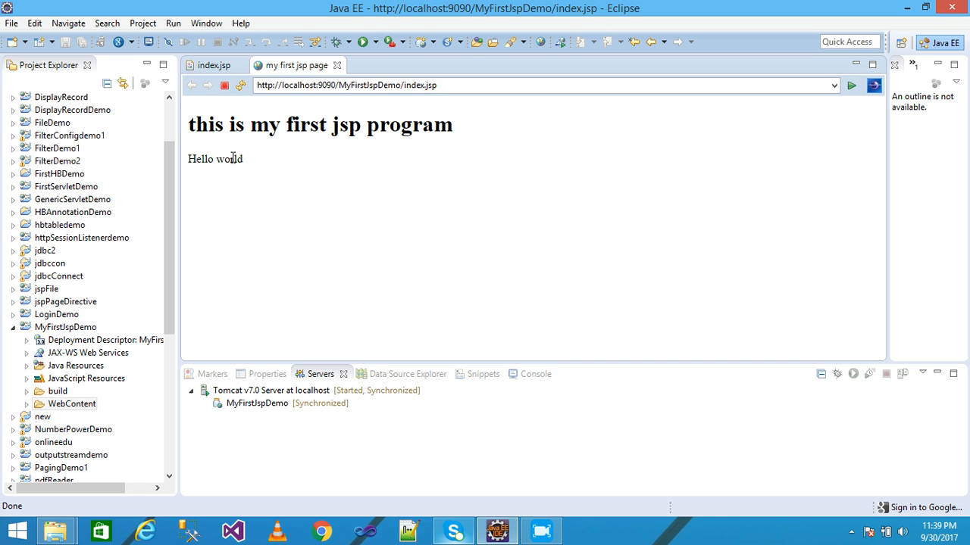
mouse_move(366, 177)
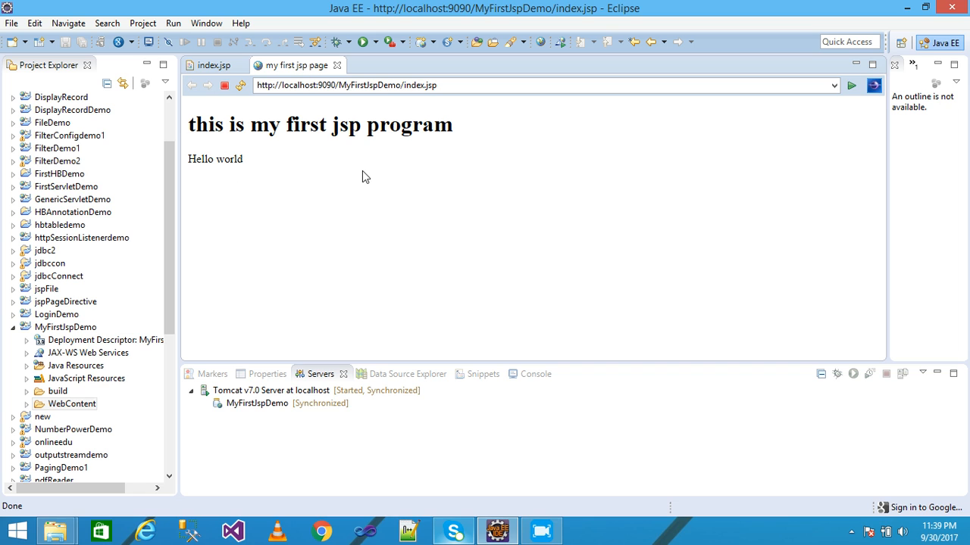
mouse_move(416, 188)
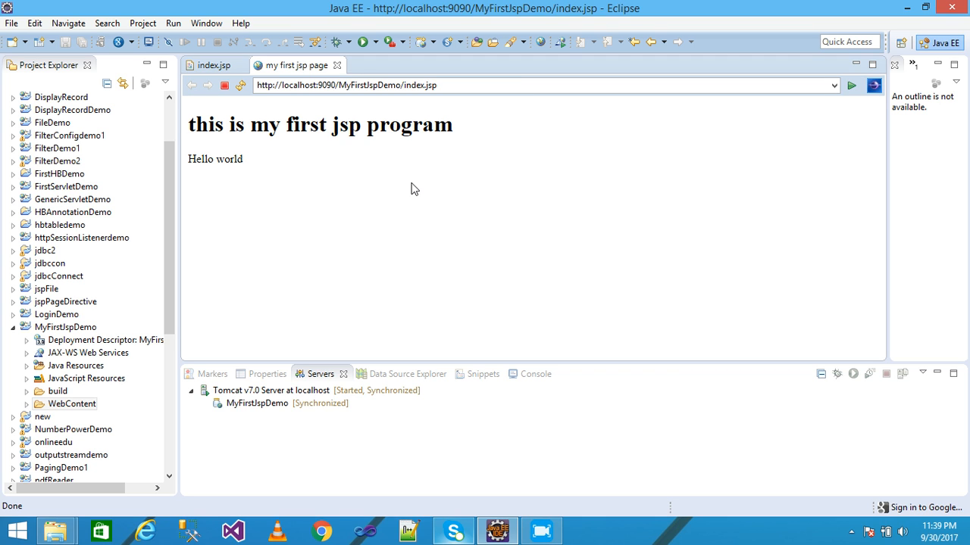
mouse_move(448, 196)
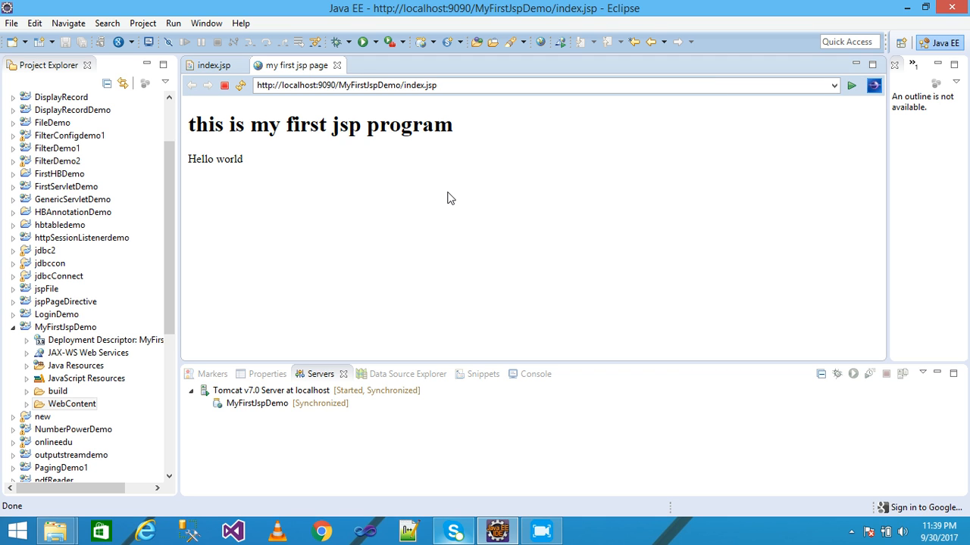